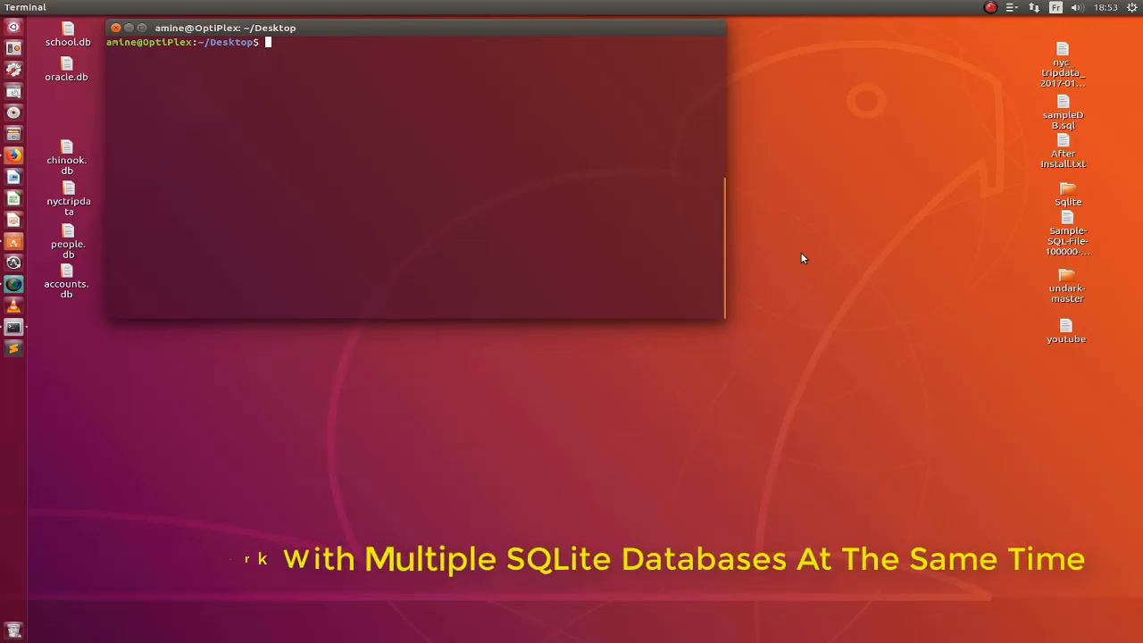
Launch sqlite3 on an in-memory database and run .databases, listing only main.
left_click(988, 7)
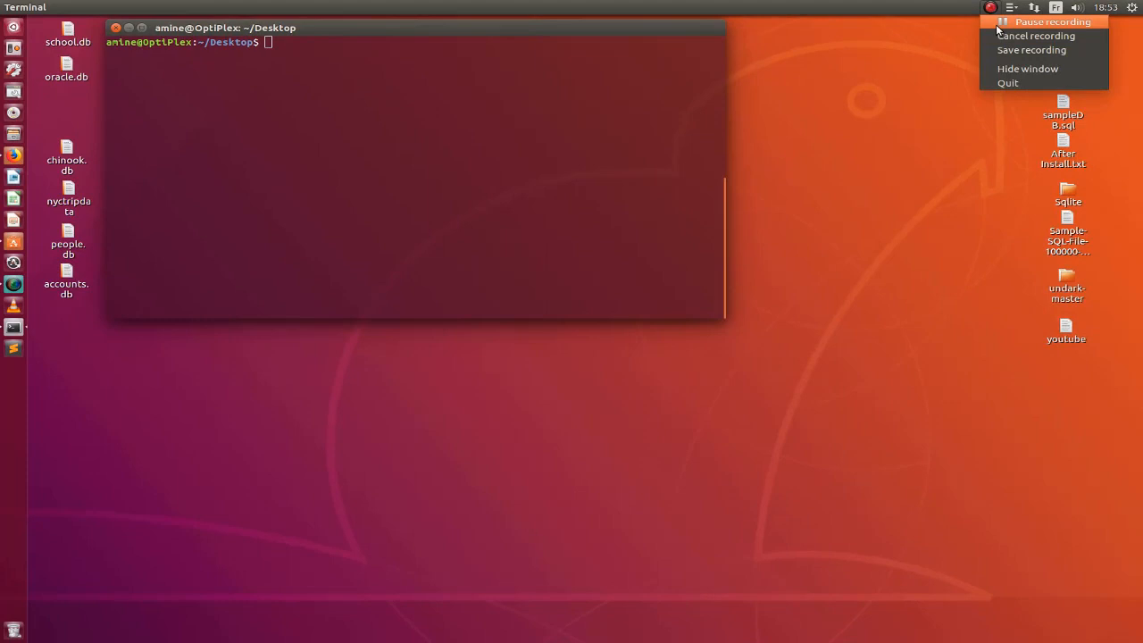
left_click(1044, 21)
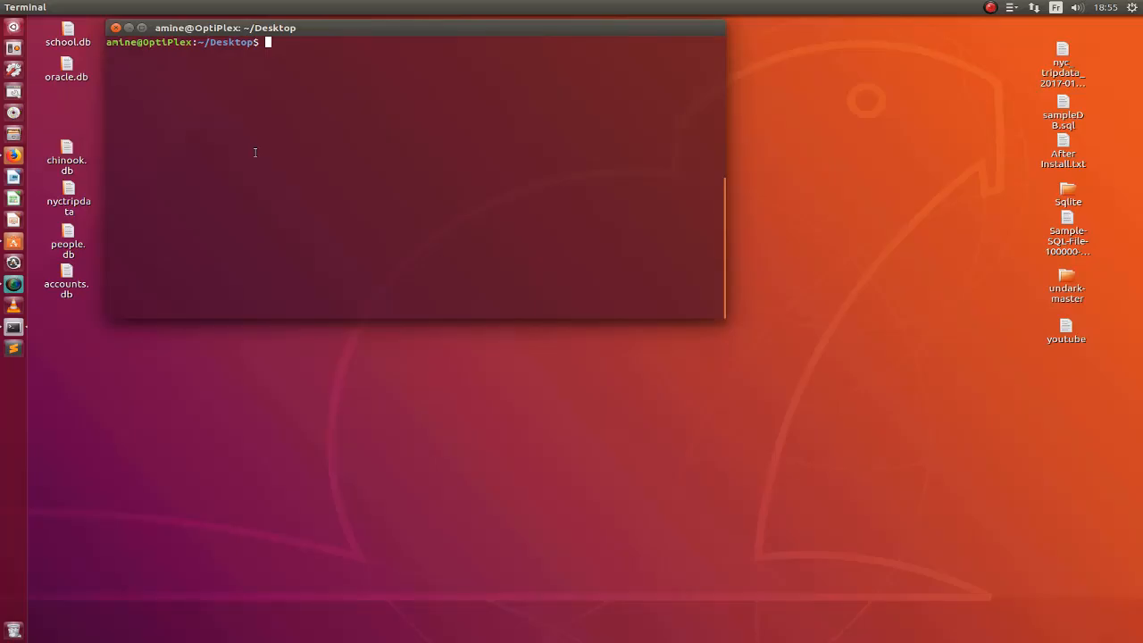
mouse_move(253, 157)
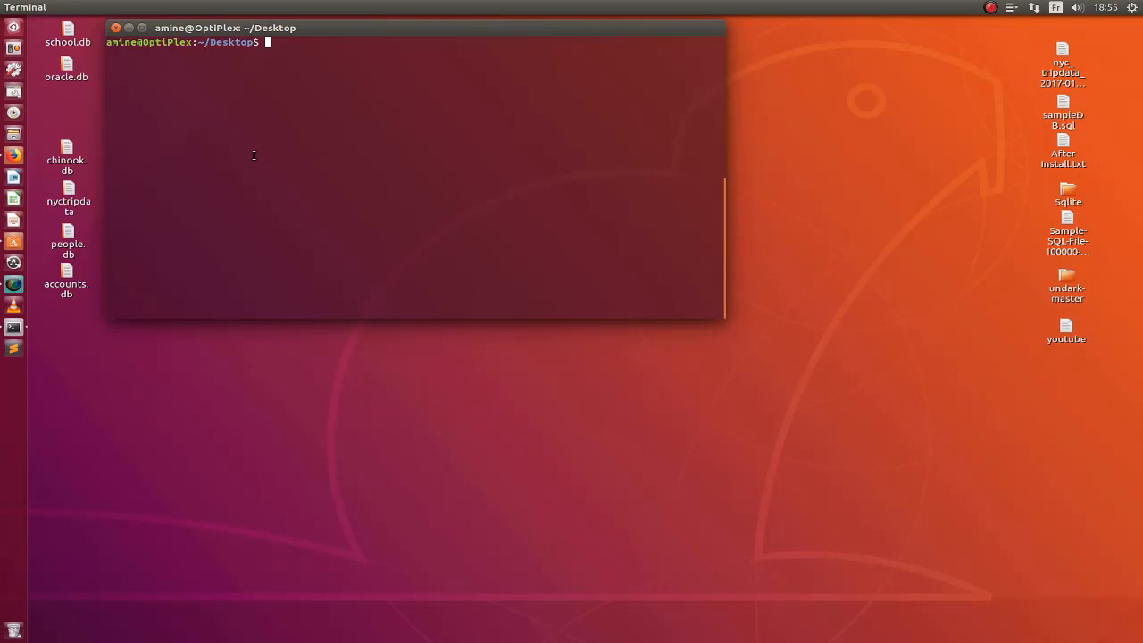
mouse_move(293, 121)
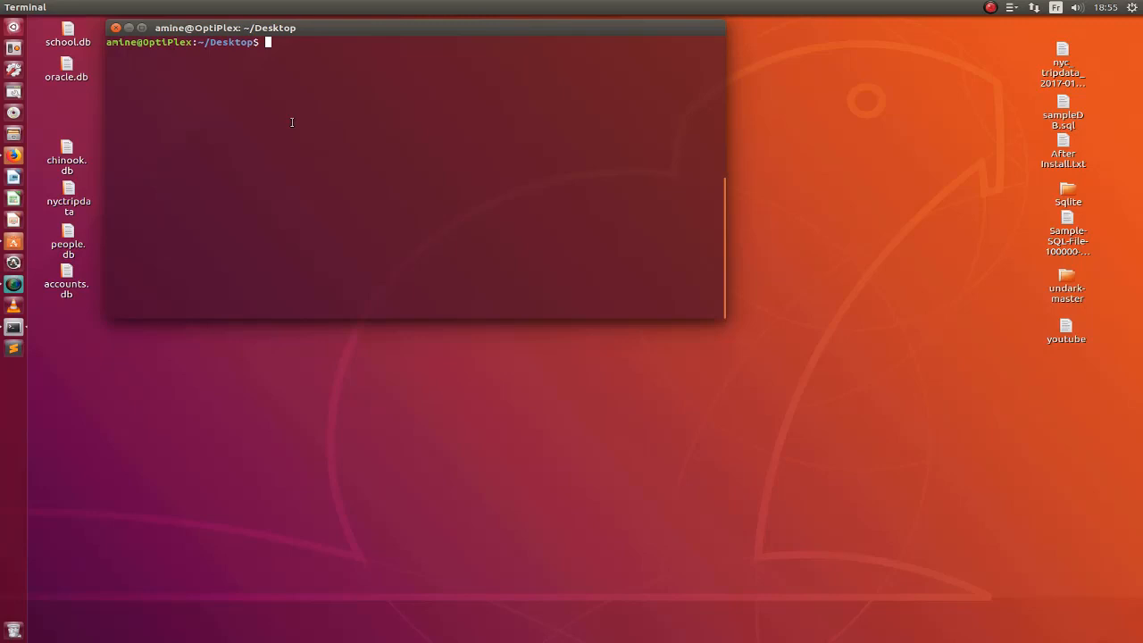
mouse_move(315, 118)
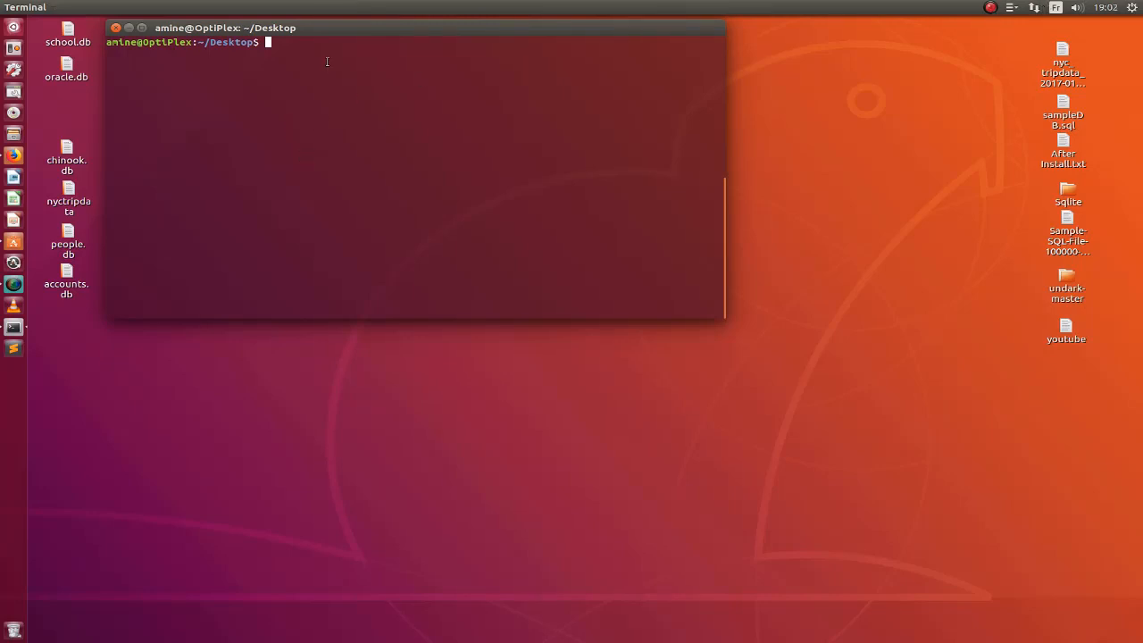
mouse_move(345, 34)
type("s")
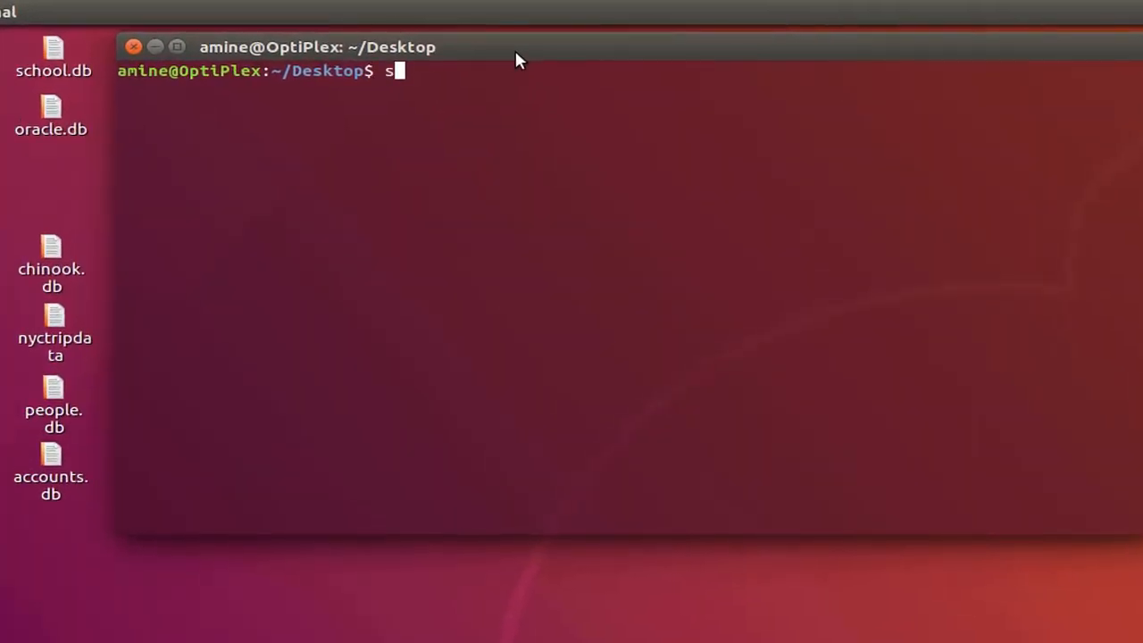
type("qlite3")
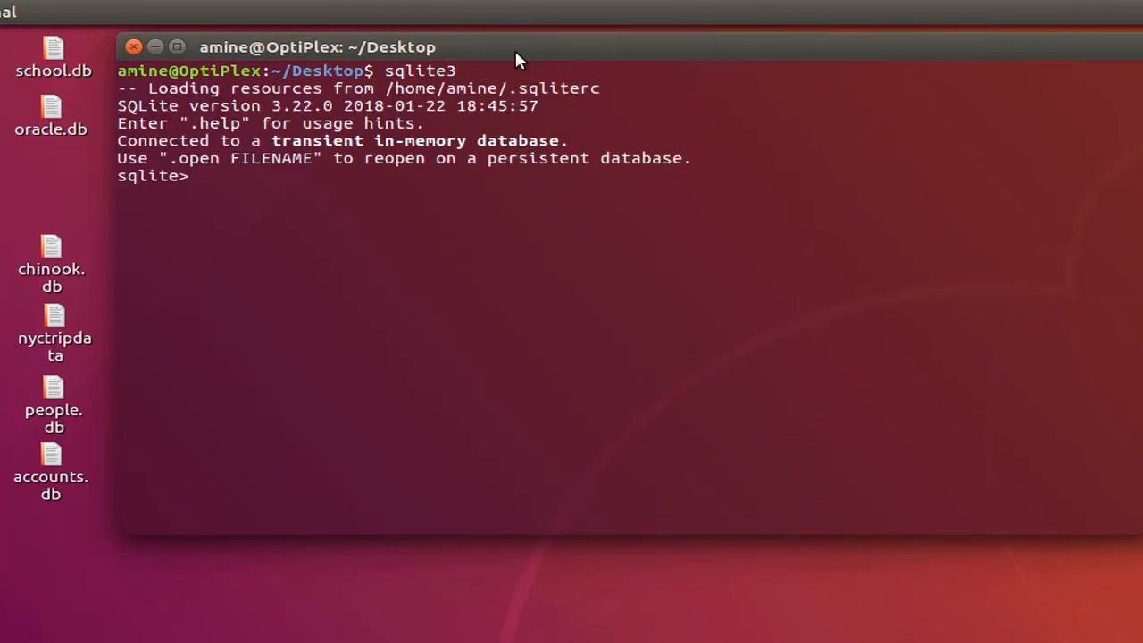
type(".dat")
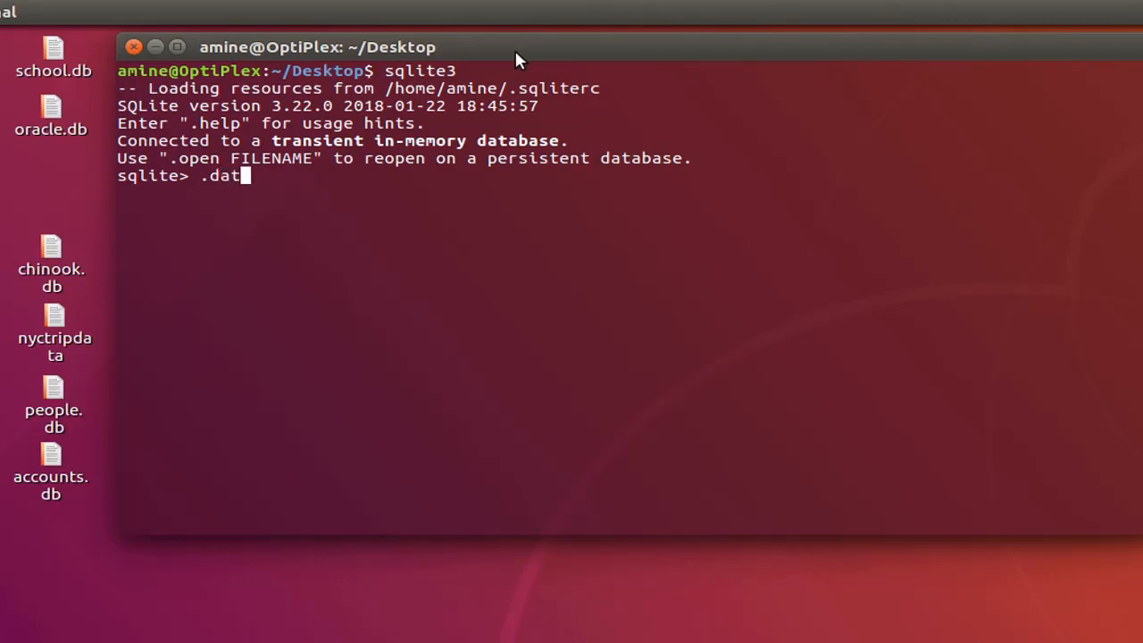
type("abases")
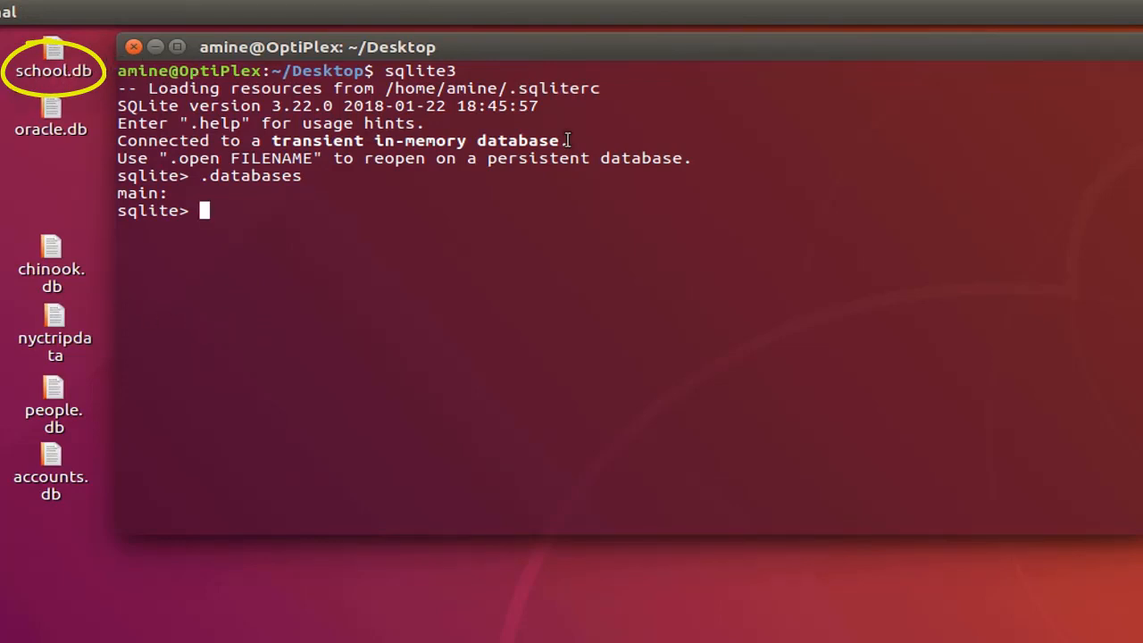
mouse_move(682, 215)
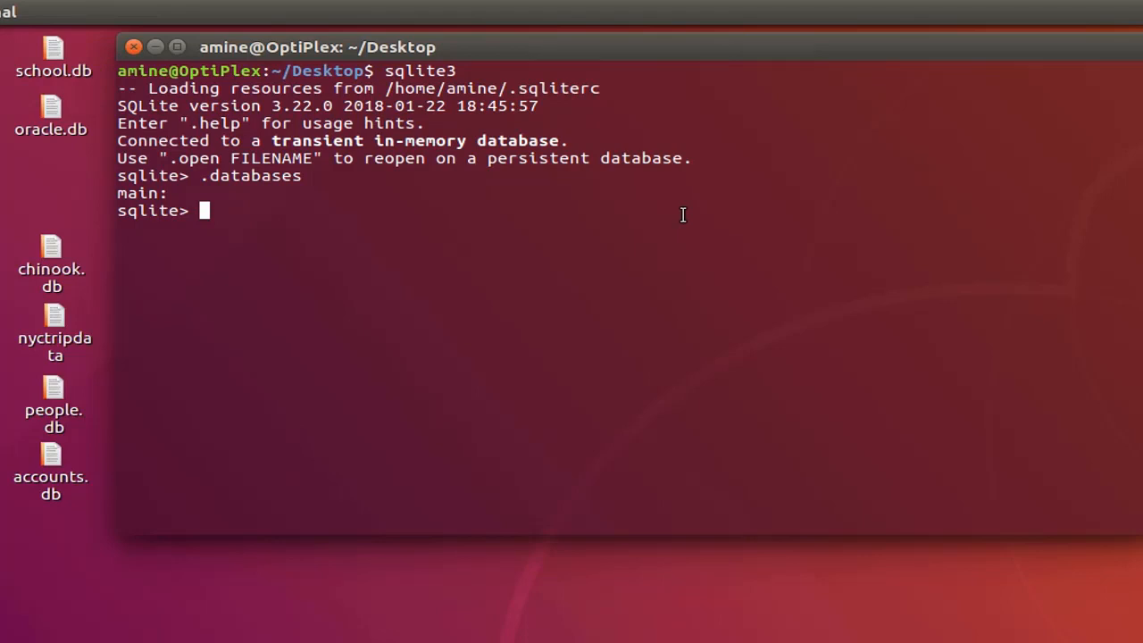
Run attach database 'school.db' as db1; to attach the school database.
type("attach data")
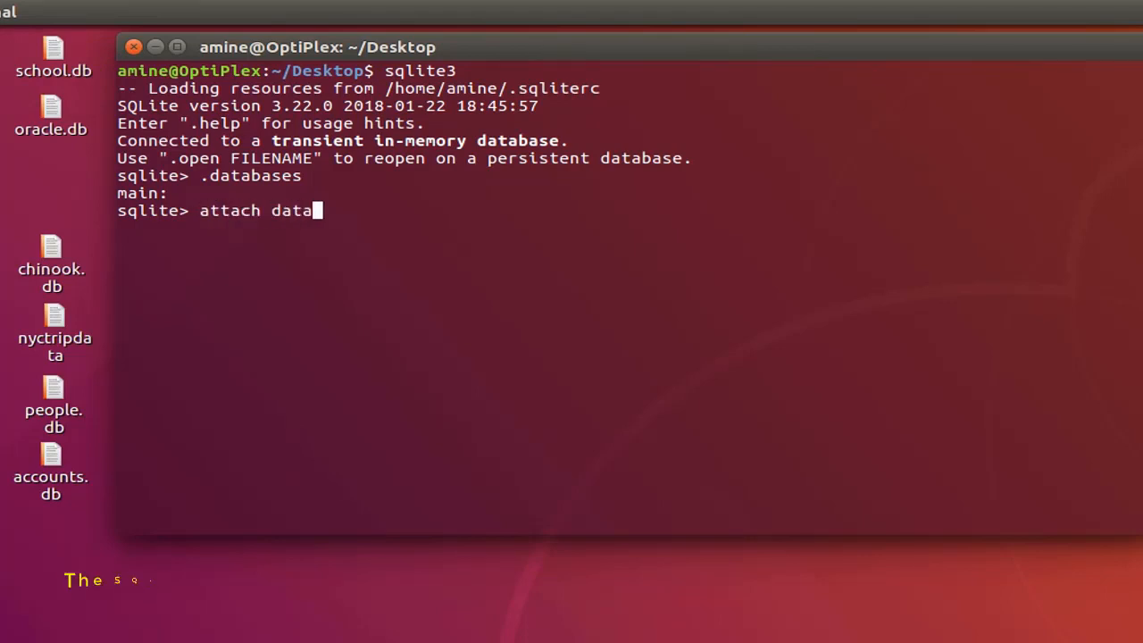
type("base")
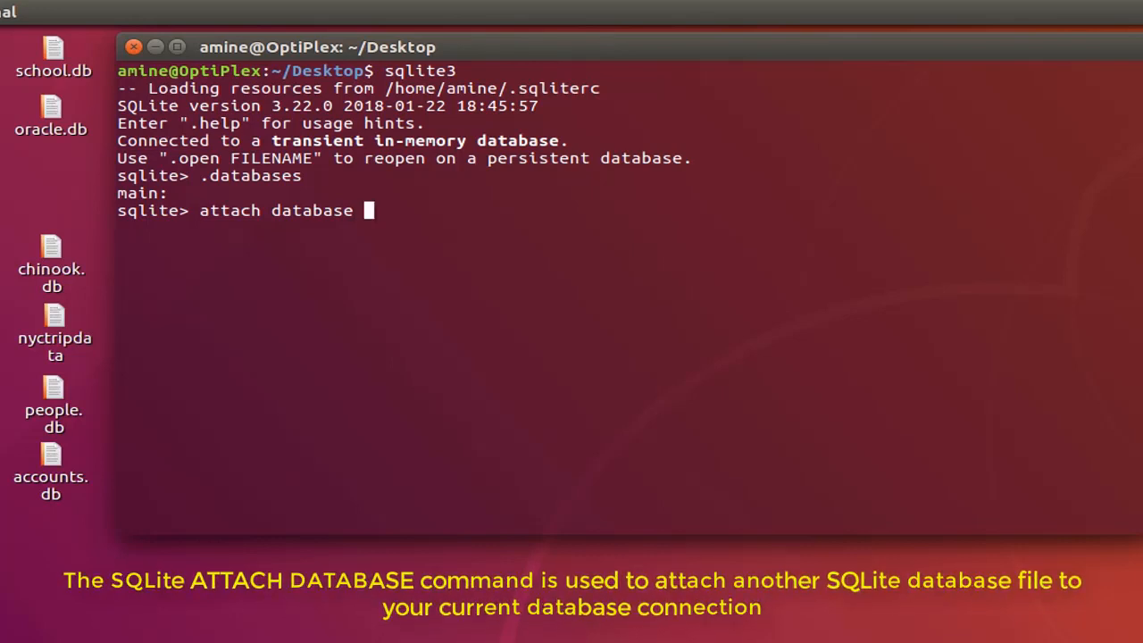
type("'")
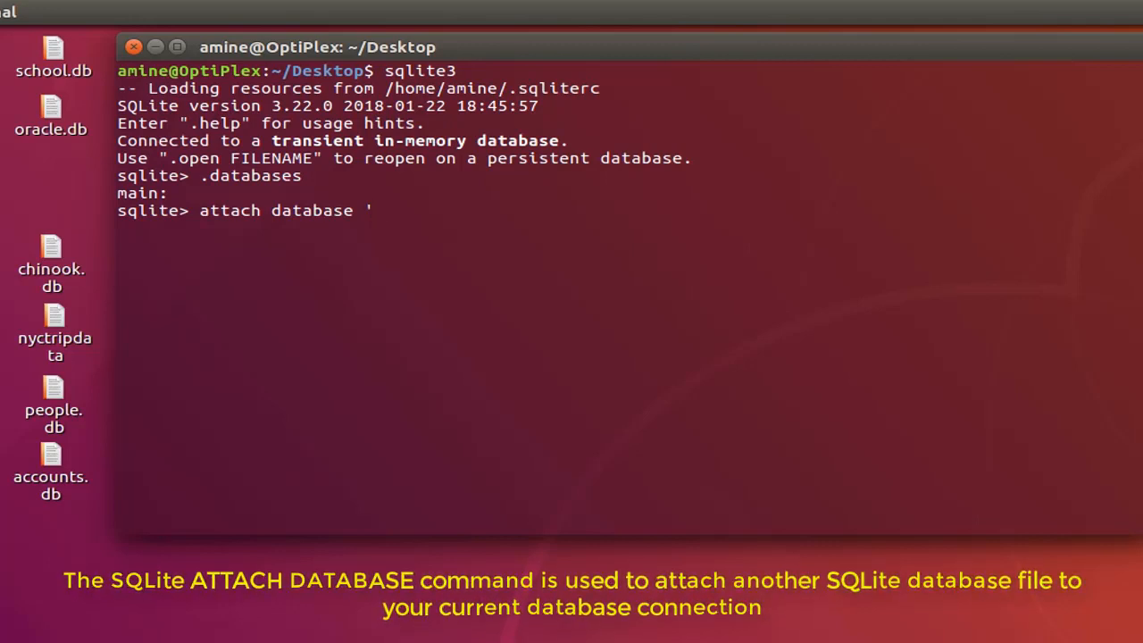
type("s")
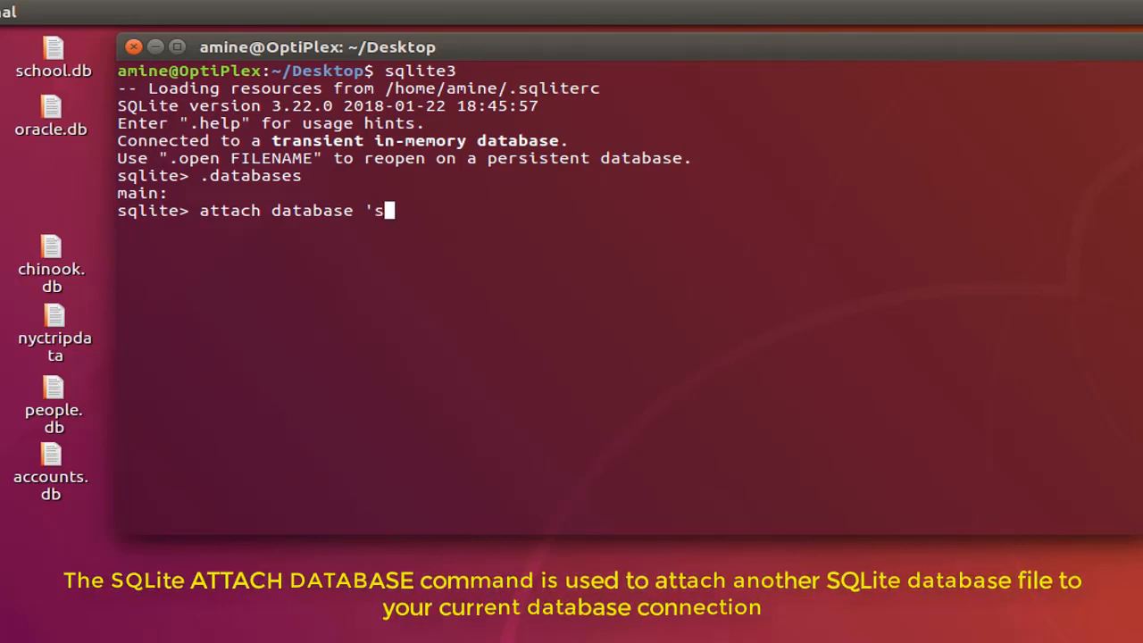
type("chool")
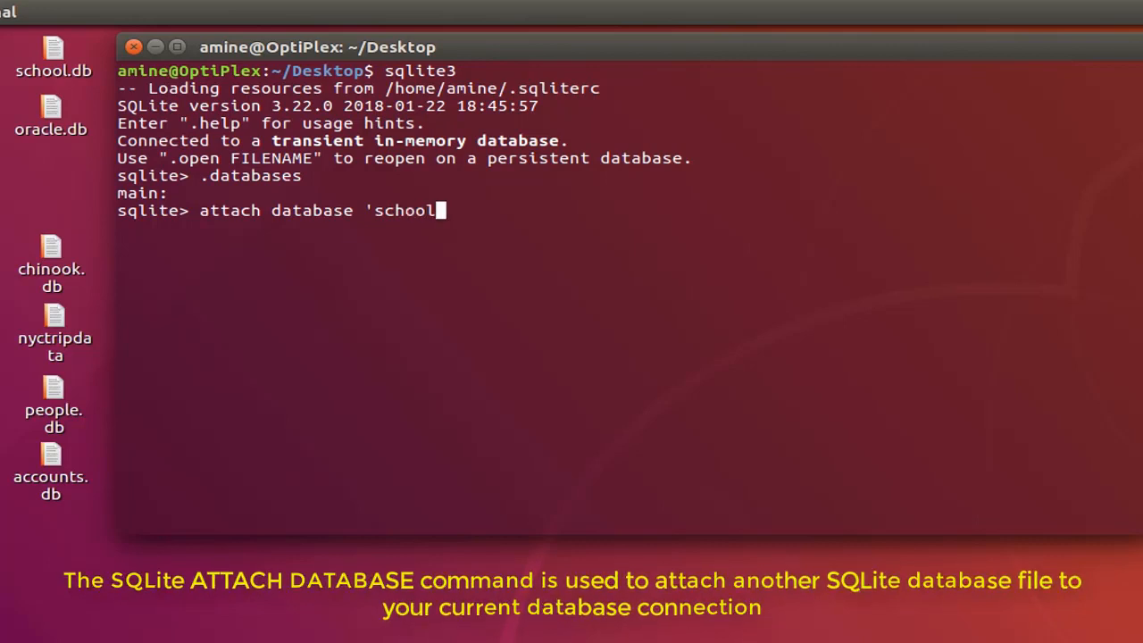
type(".db")
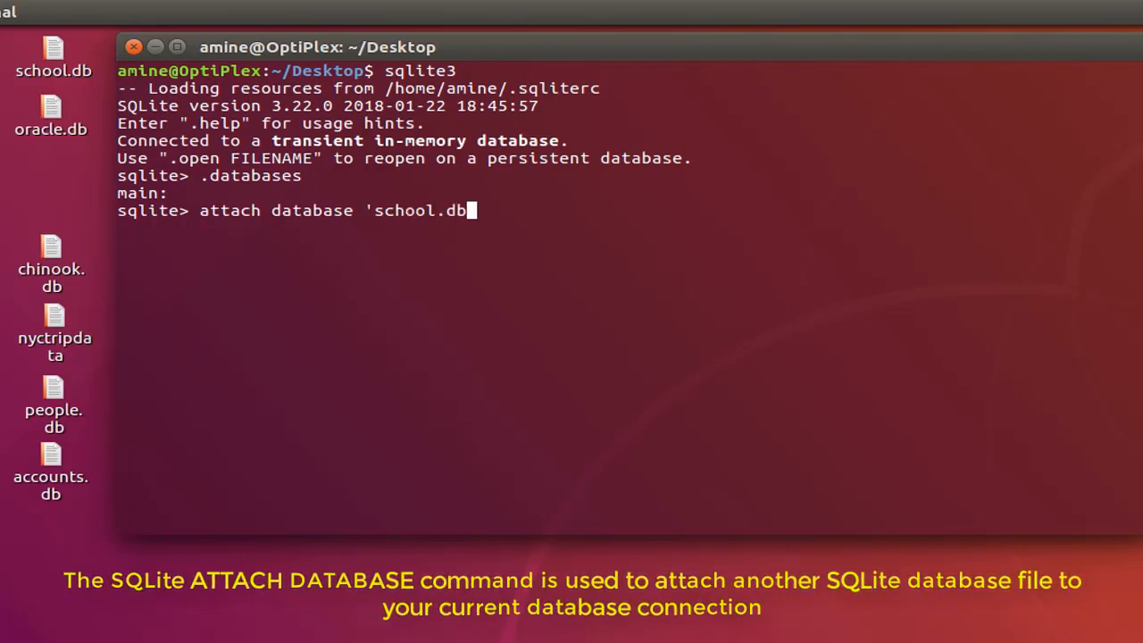
type("'")
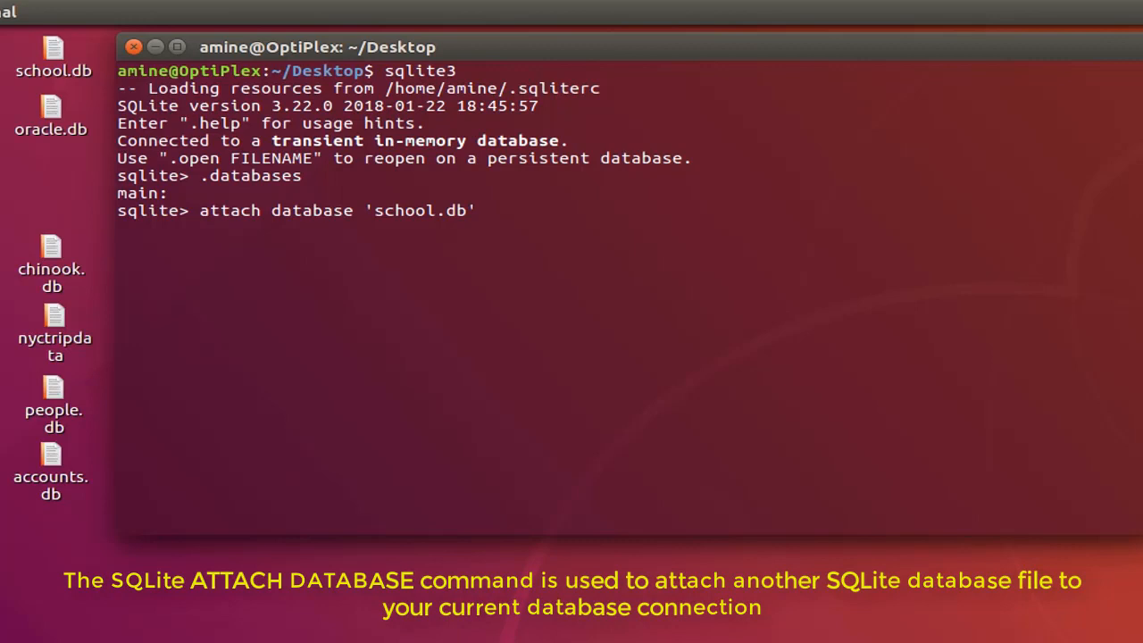
type("as")
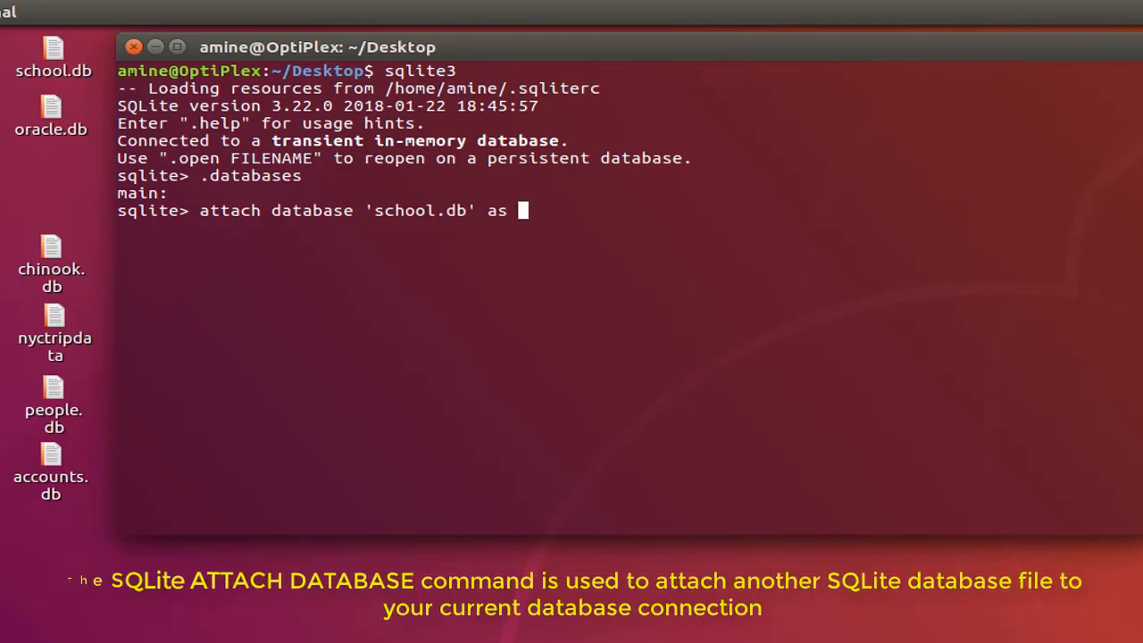
type("db1;")
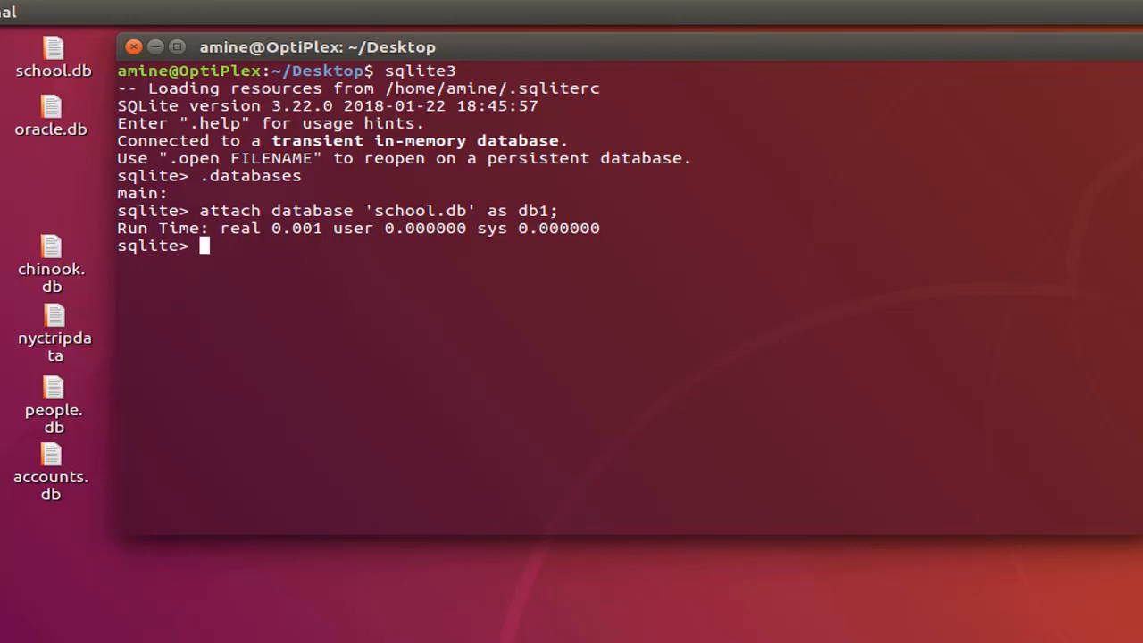
type("attach database 'school.db' as db1;")
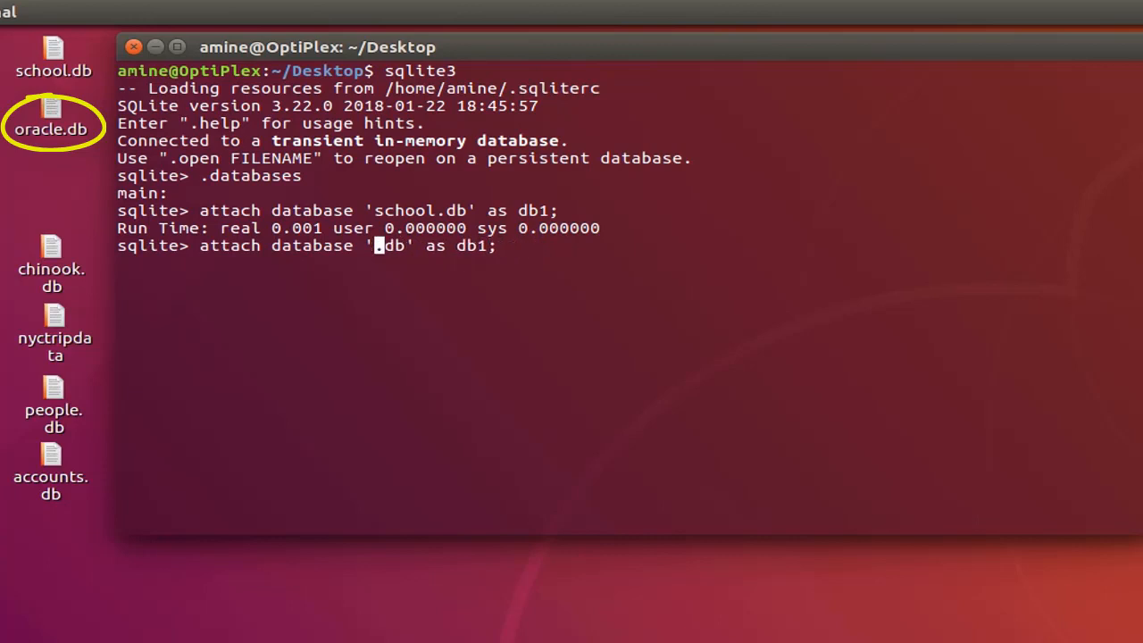
Attach oracle.db as db2 by editing the reused ATTACH statement.
type("oracle")
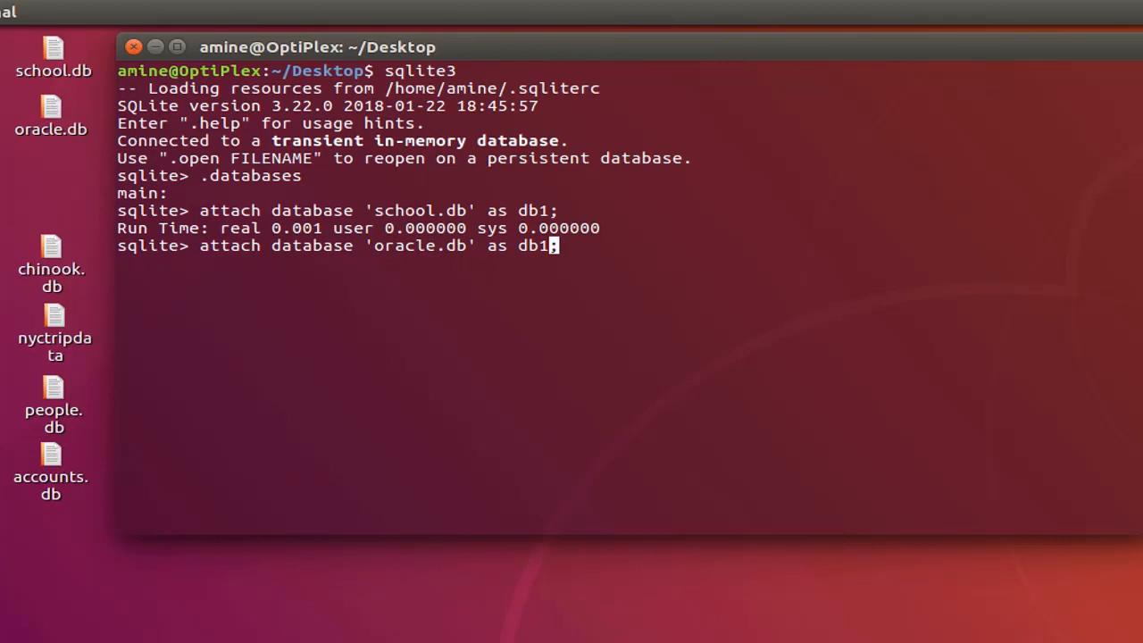
key("BackSpace")
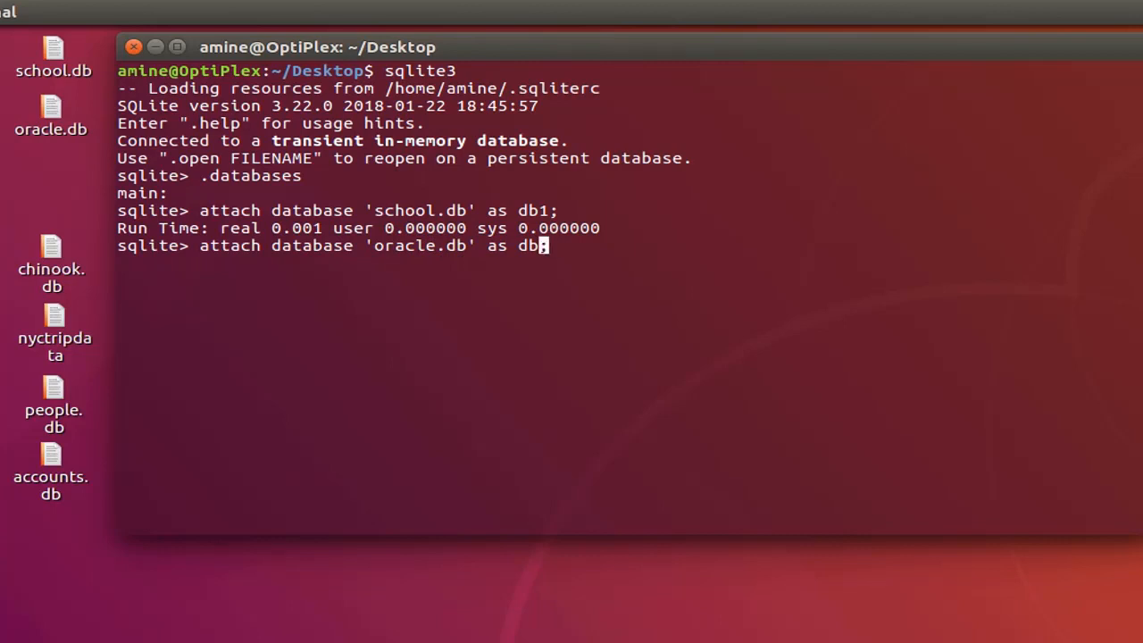
type("2;")
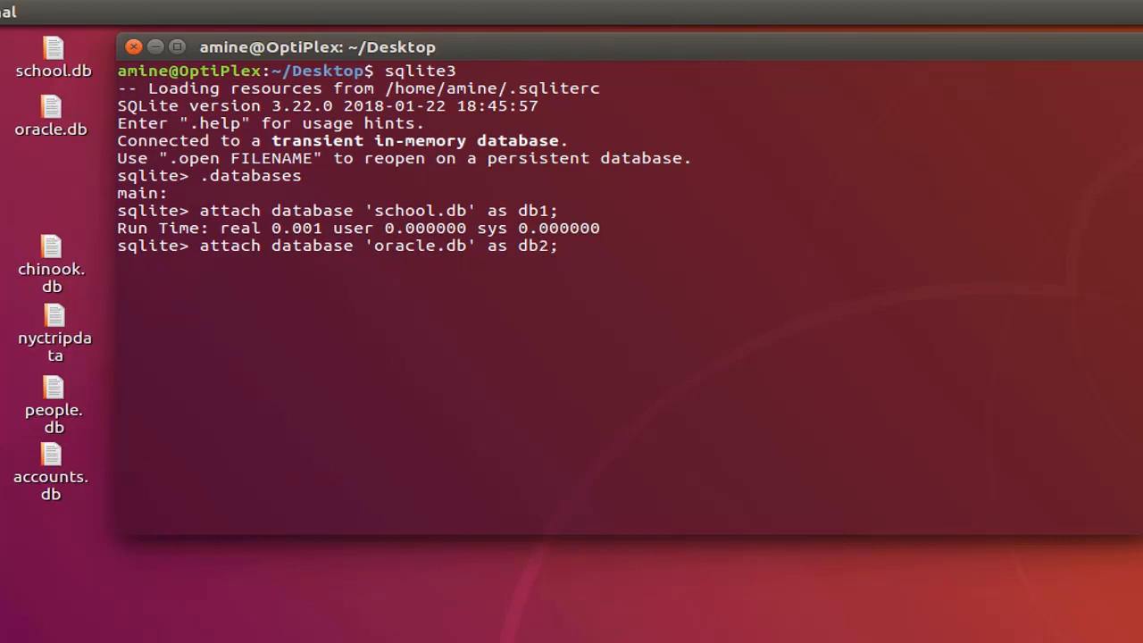
key("Return")
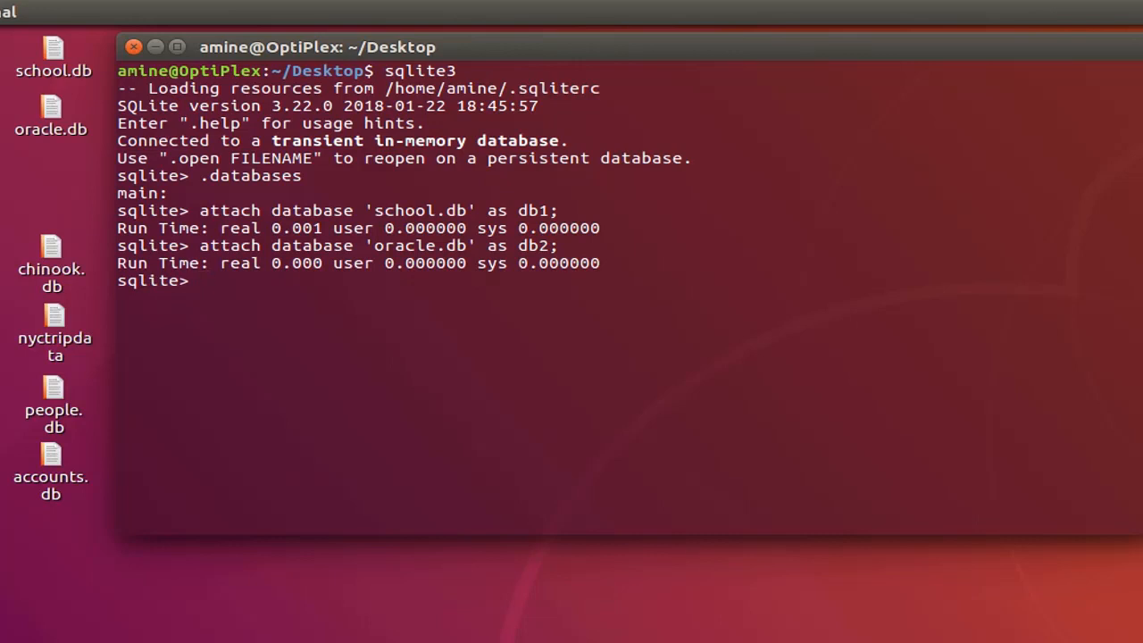
Run .databases to confirm db1 is school.db and db2 is oracle.db.
type(".")
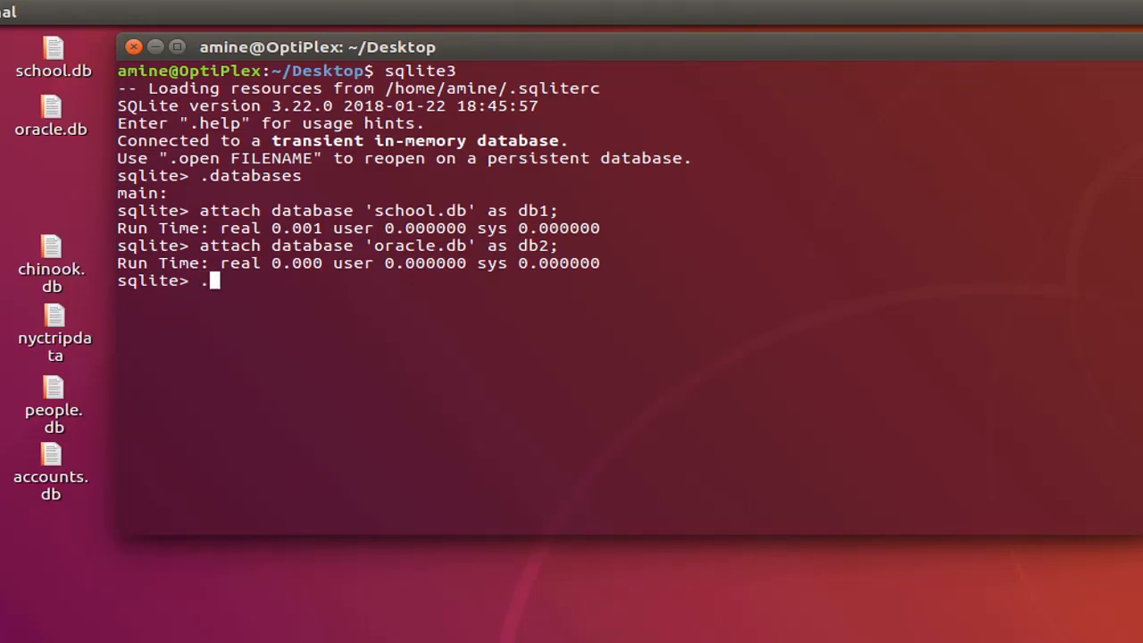
type("databa")
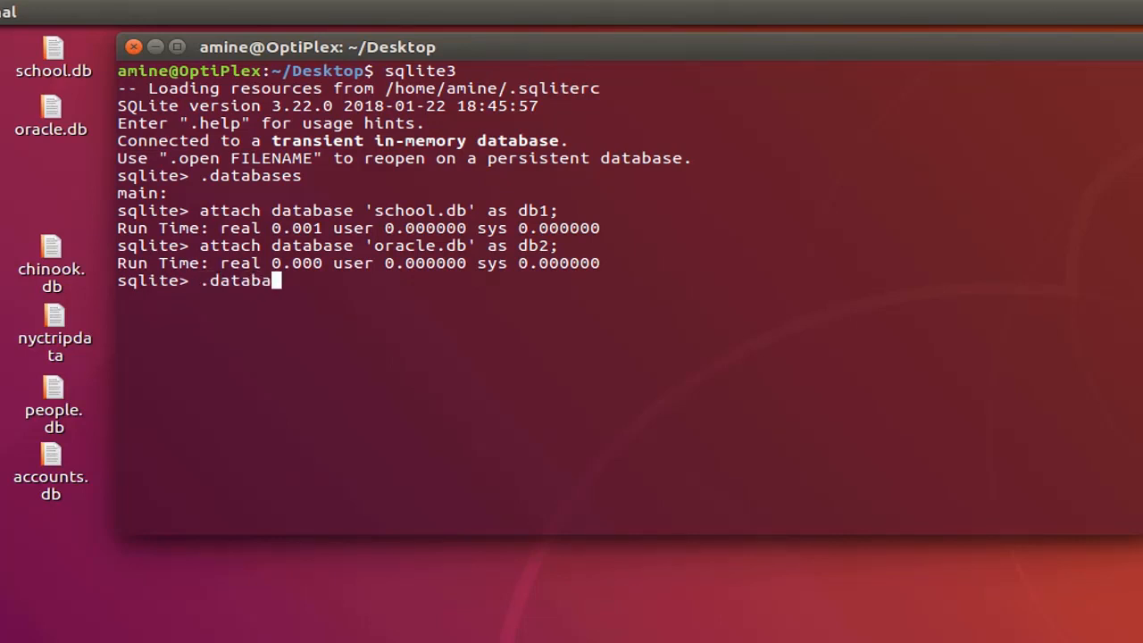
type("ses")
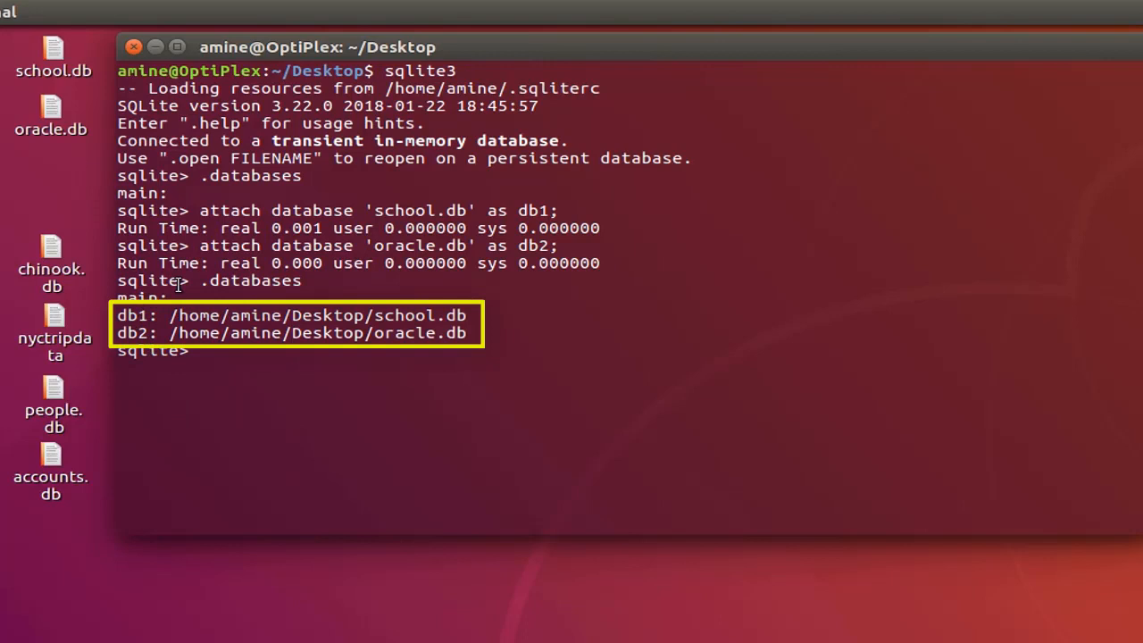
mouse_move(150, 395)
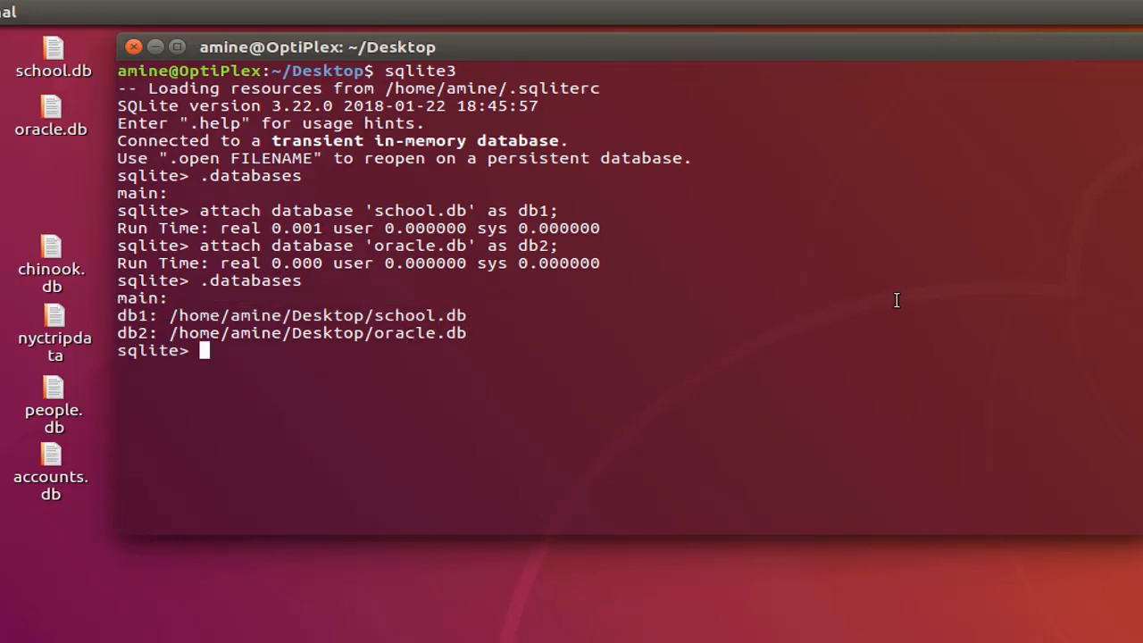
Run .tables to list Departments, Students, Tests in db1 and dept, emp in db2.
type(".")
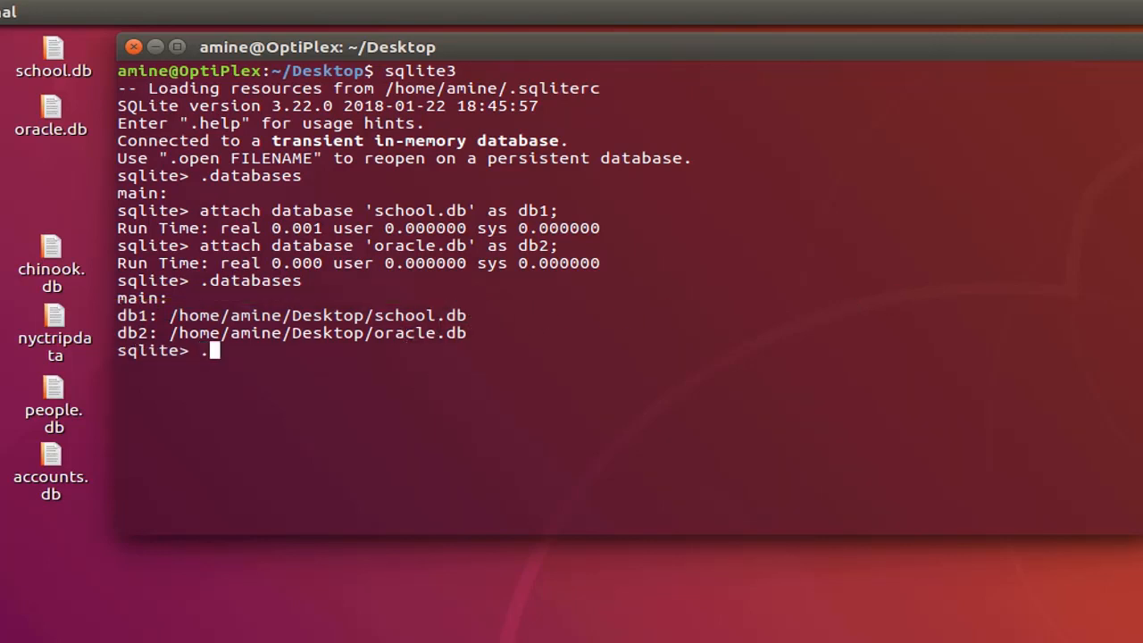
type("tables")
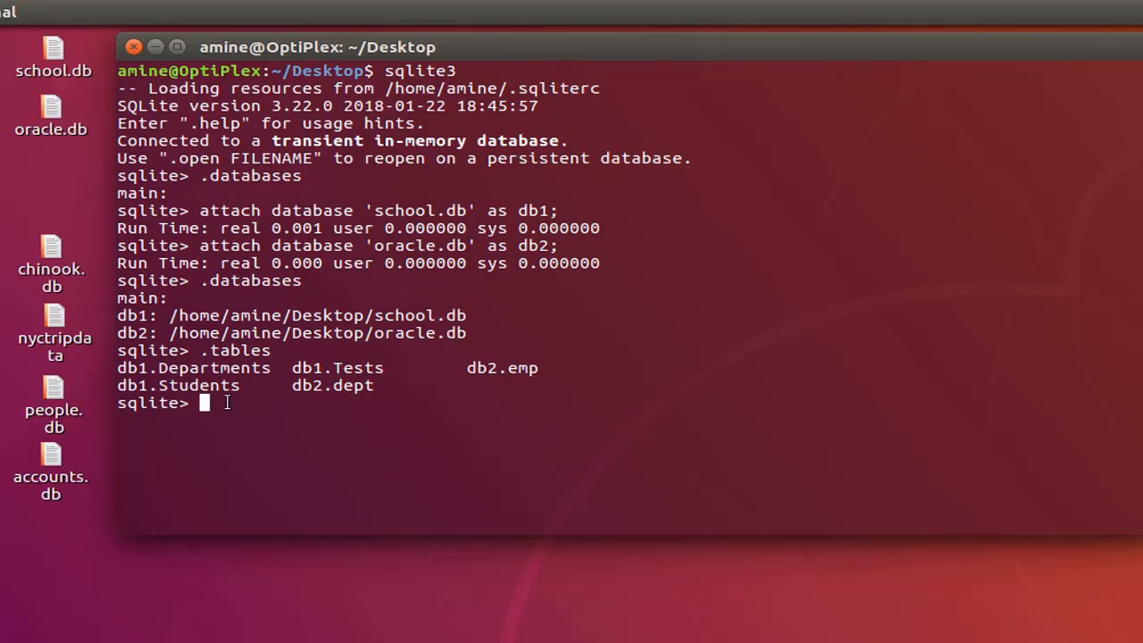
mouse_move(564, 362)
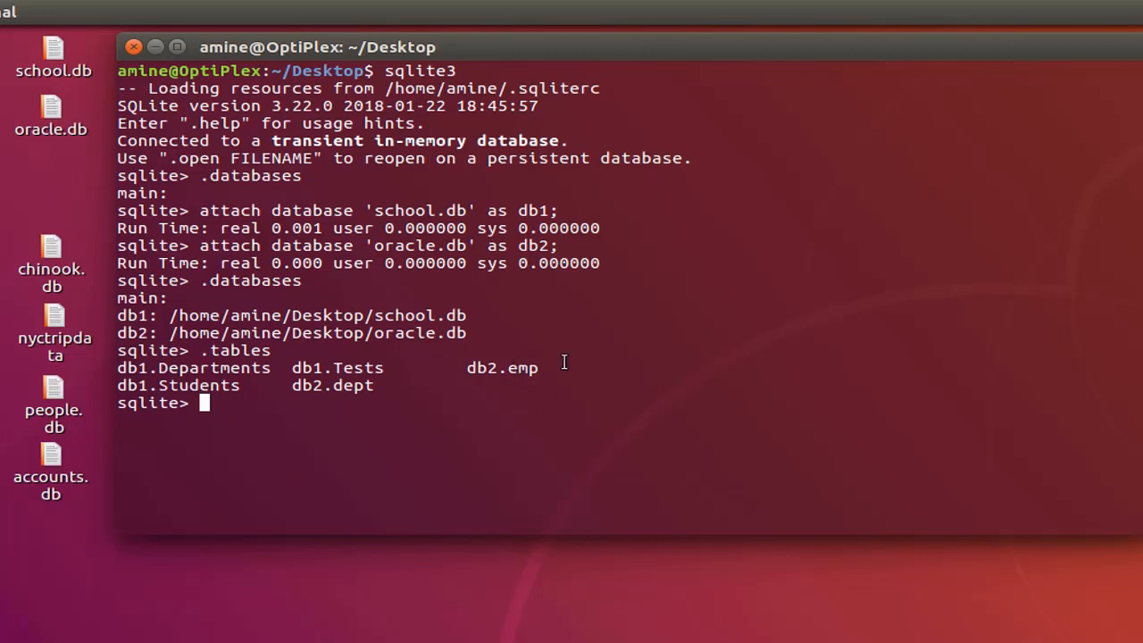
mouse_move(650, 355)
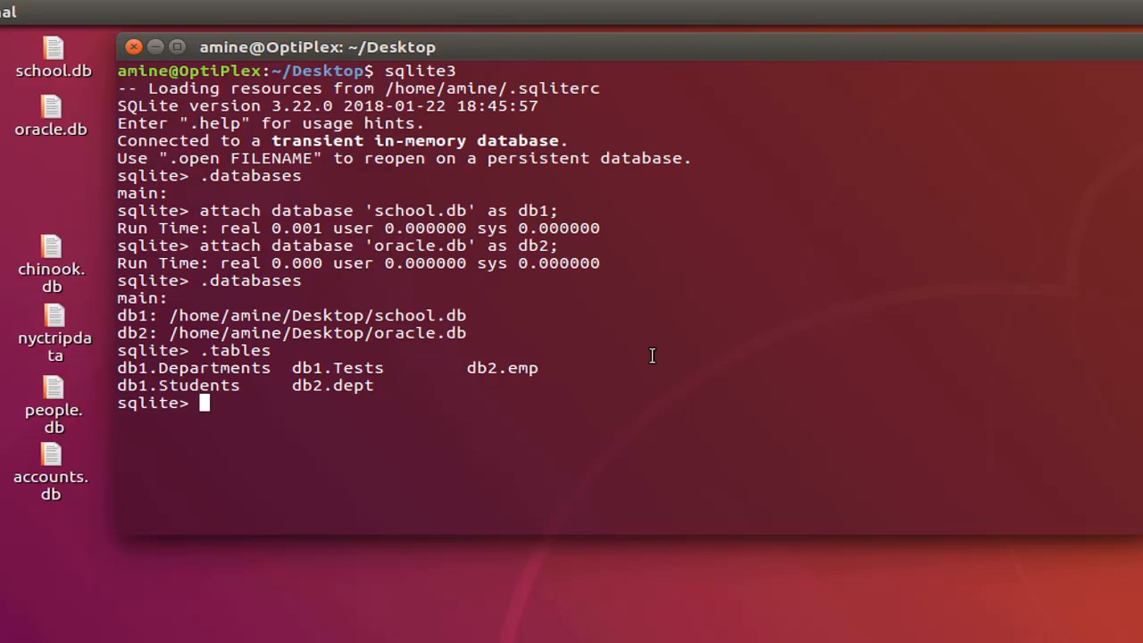
mouse_move(568, 382)
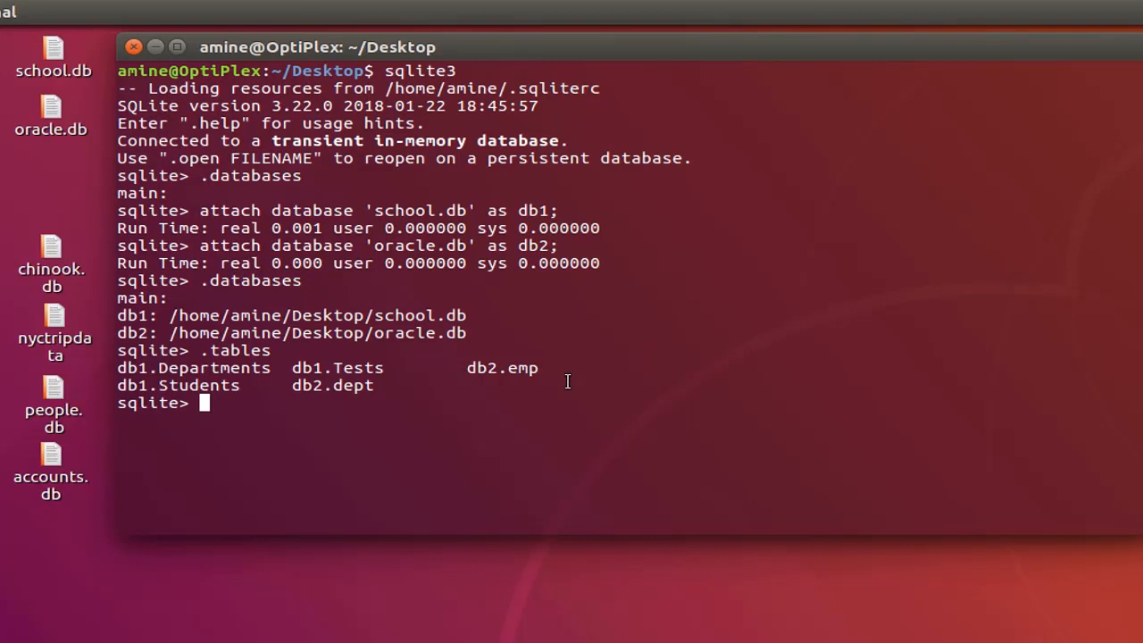
mouse_move(234, 394)
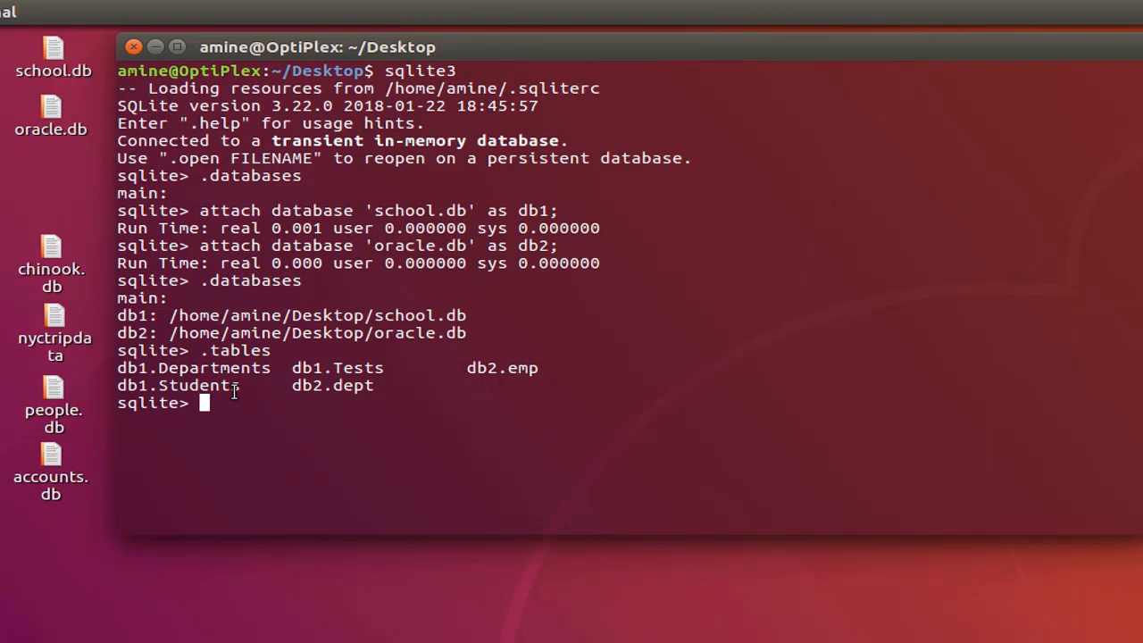
mouse_move(827, 366)
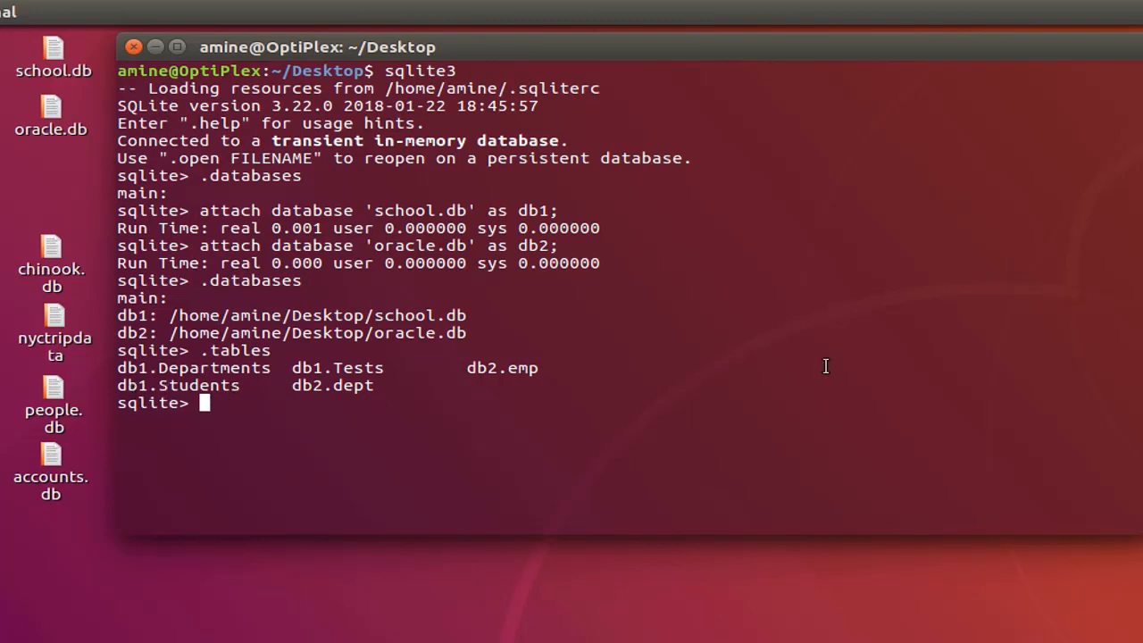
Run select * from db1.Students; returning the 11 student rows.
type("selec")
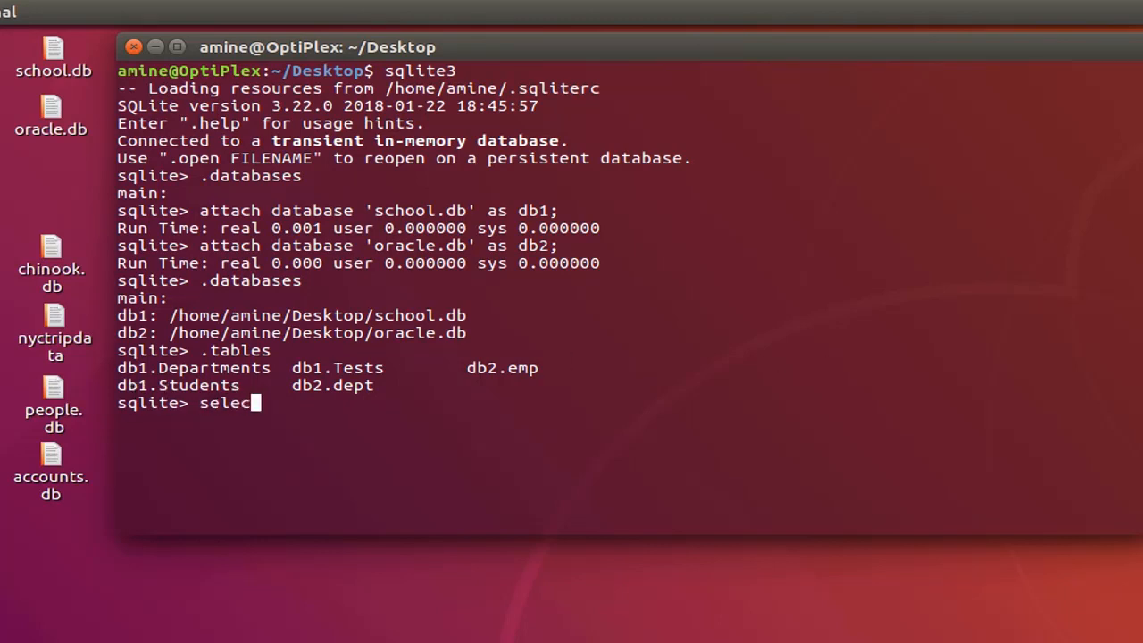
type("t * fr")
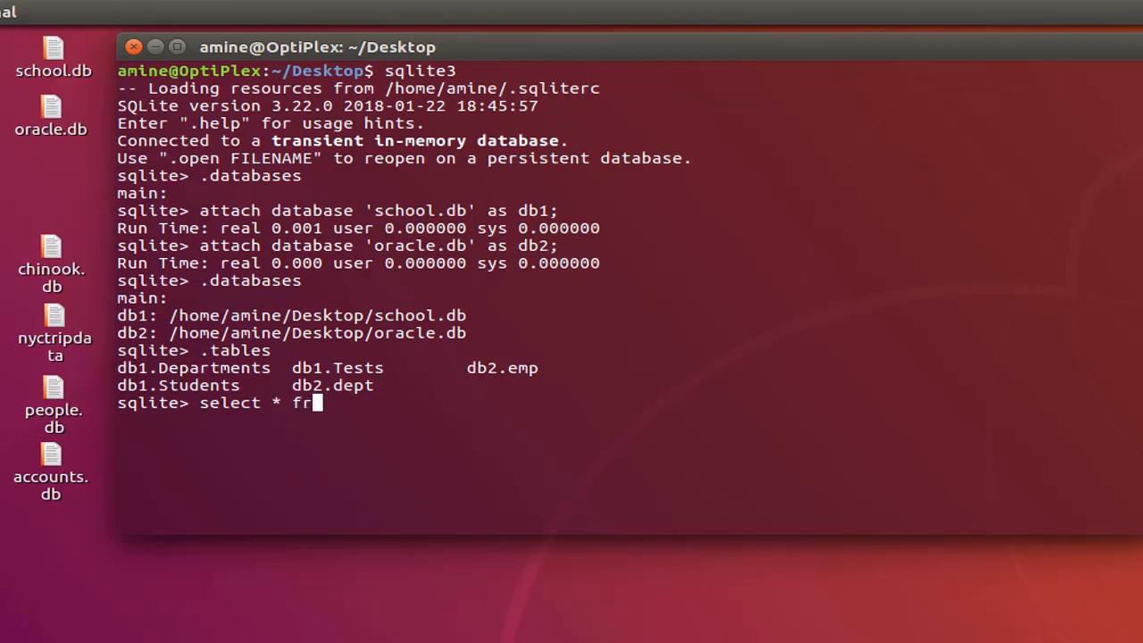
type("om")
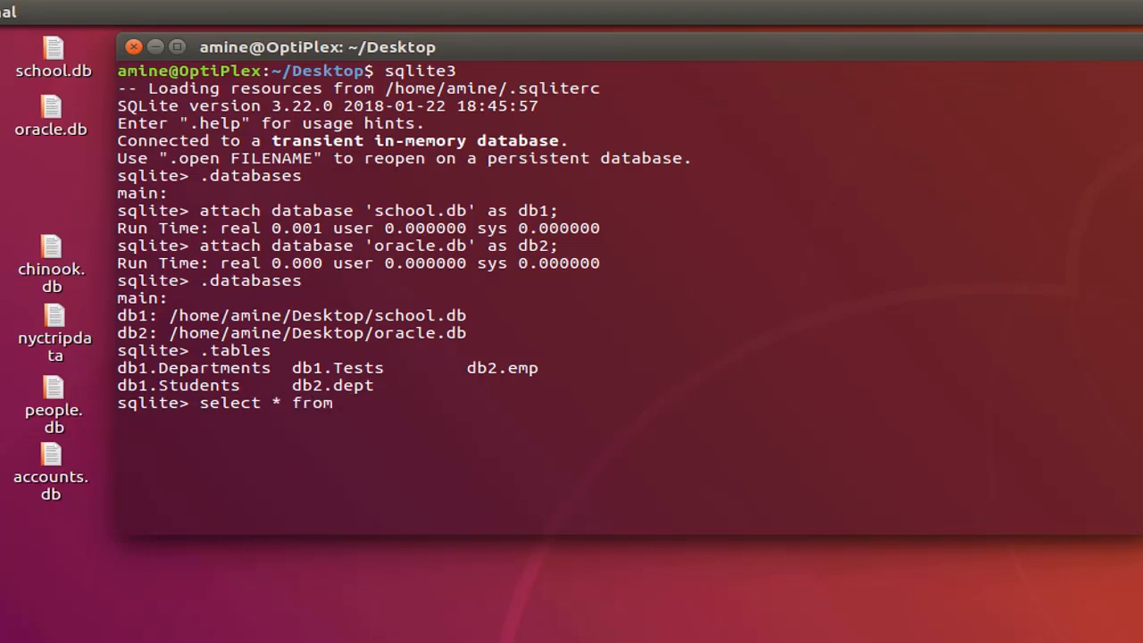
type("db1")
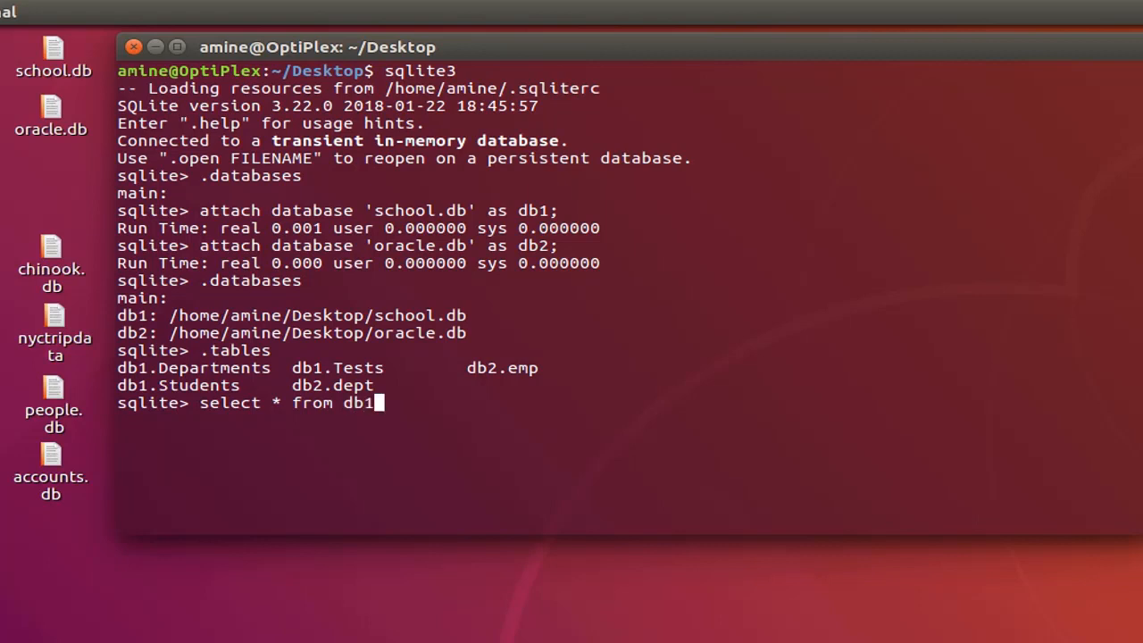
type(".")
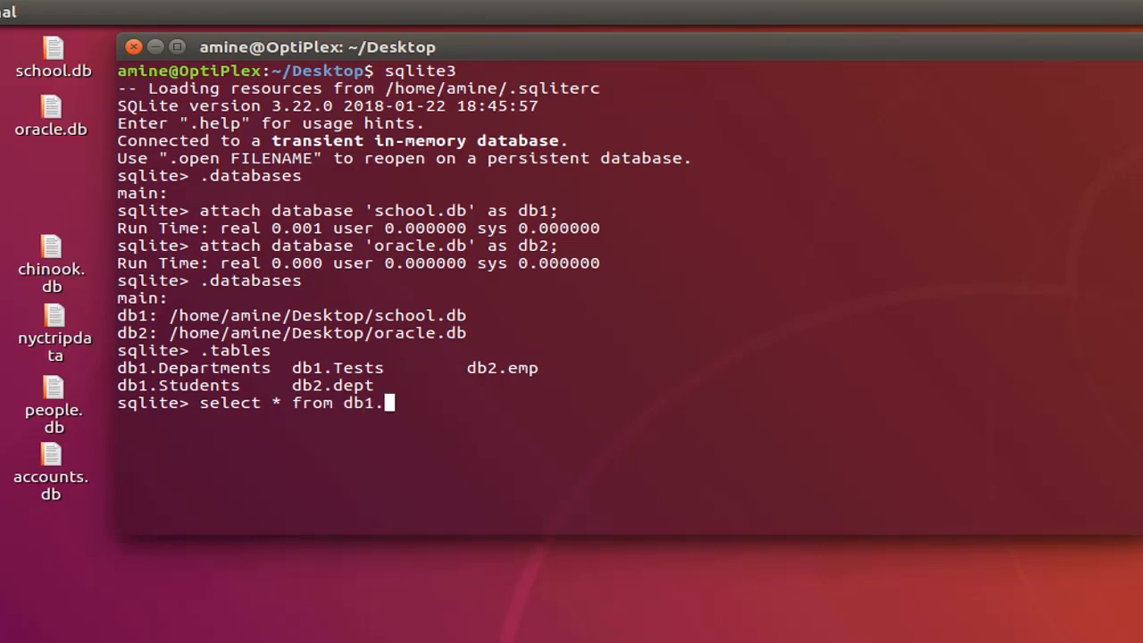
type("Students;")
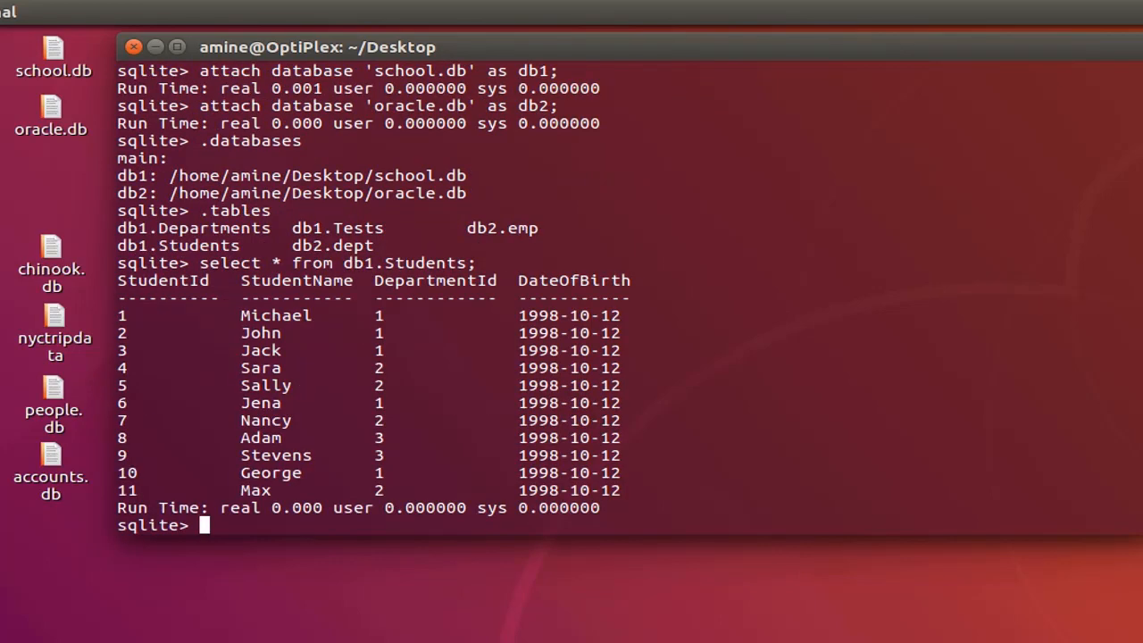
mouse_move(332, 407)
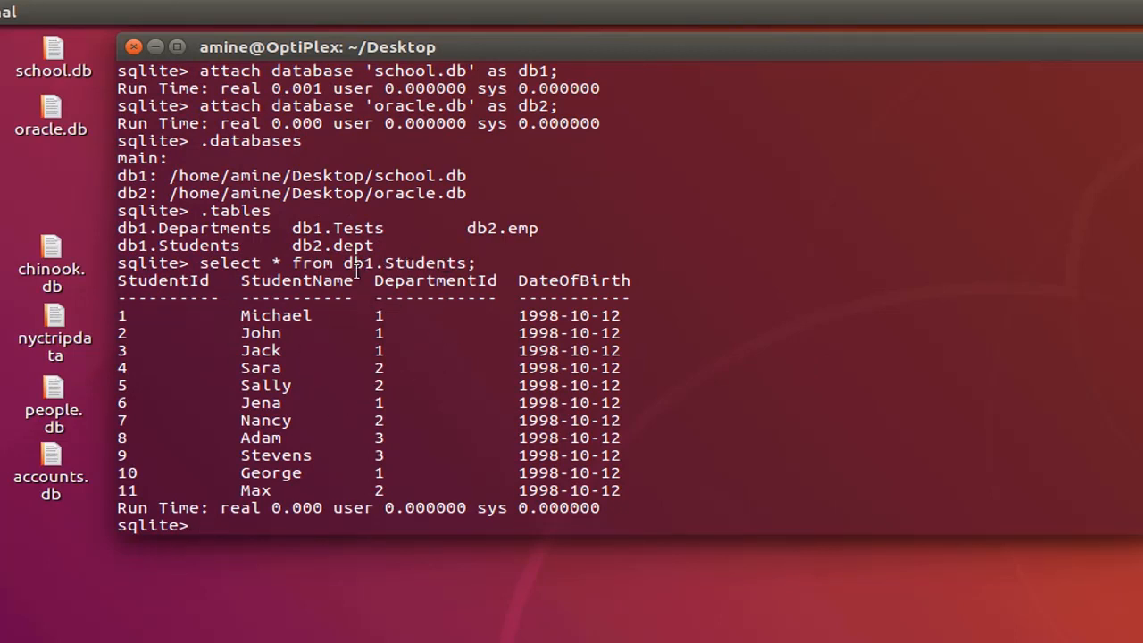
mouse_move(718, 581)
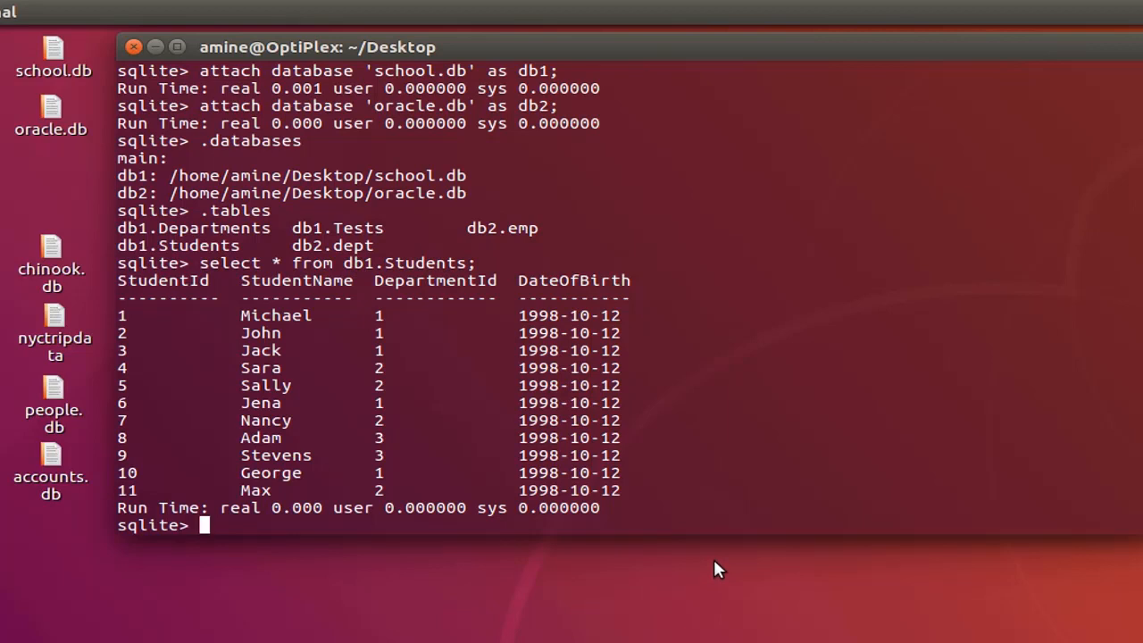
mouse_move(657, 238)
type("select * from db2.e;")
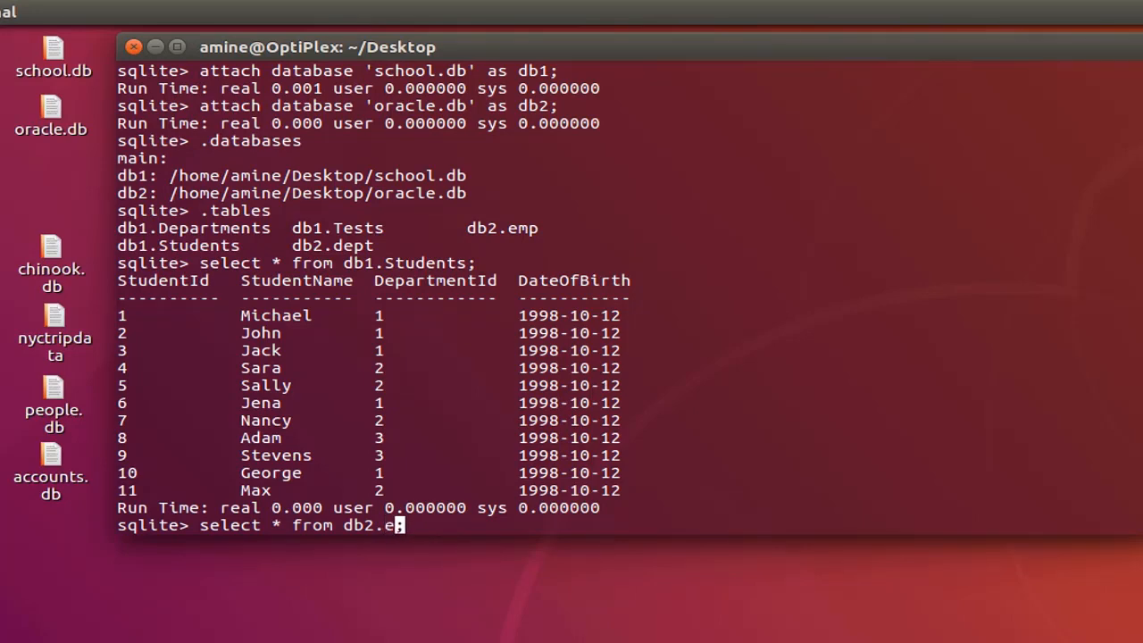
Run select * from db2.emp; returning the 14 employee rows.
type("mp")
key("Return")
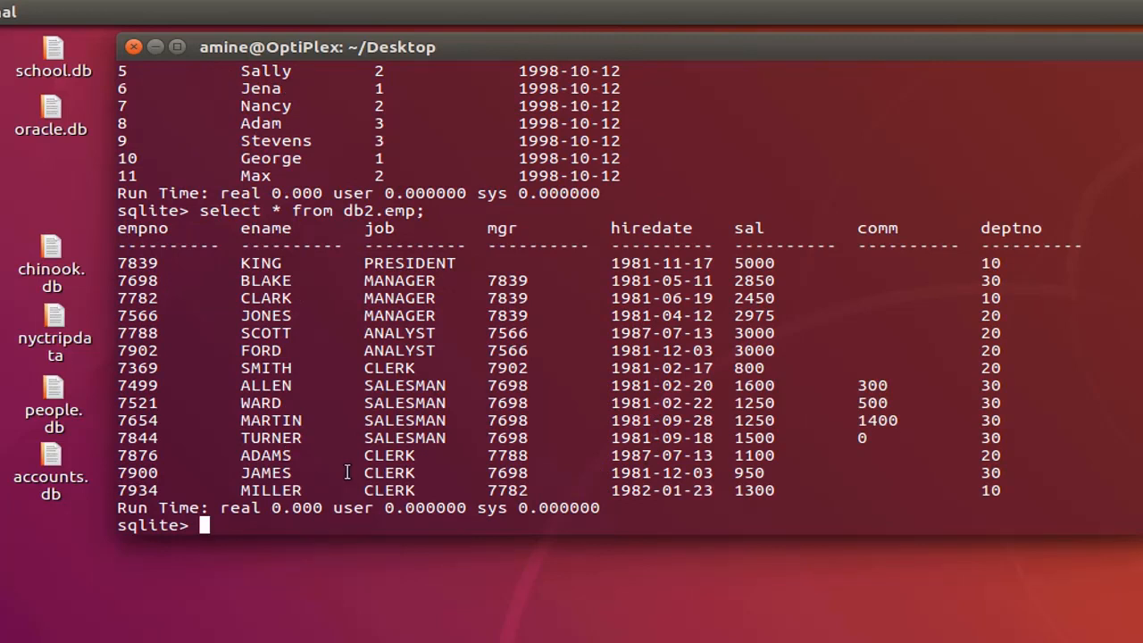
mouse_move(366, 214)
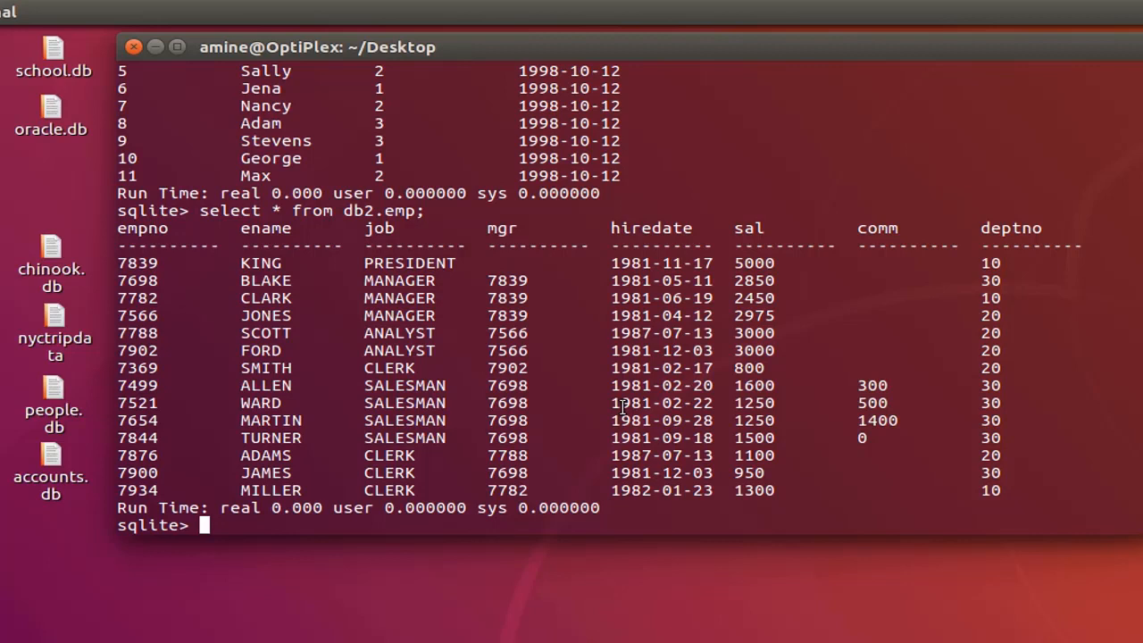
mouse_move(904, 404)
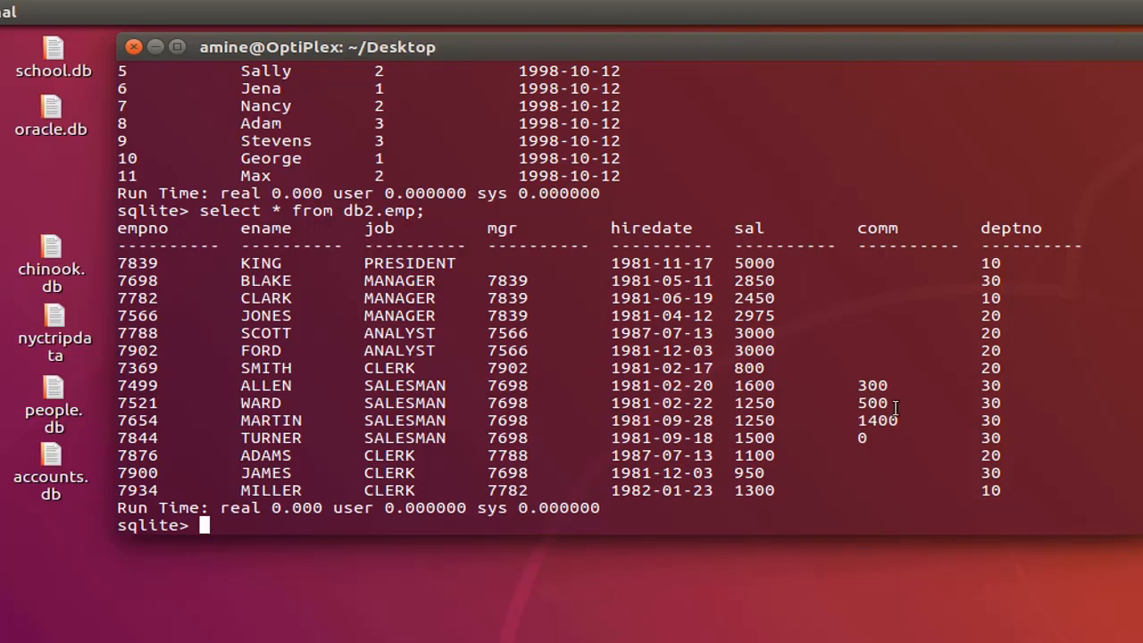